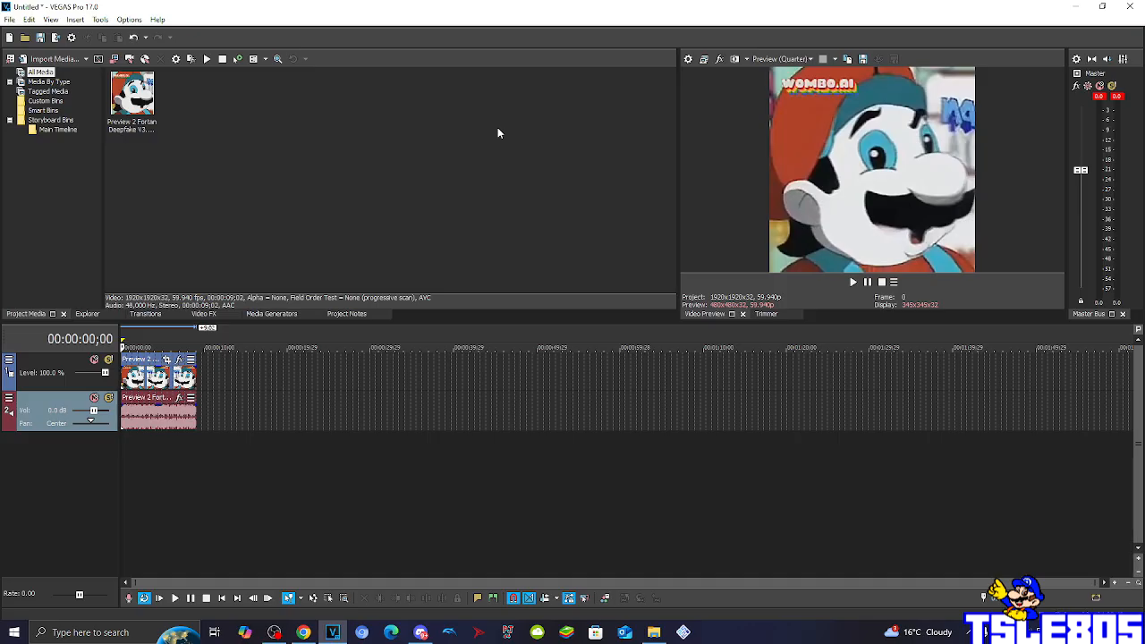
{"action": "mouse_move", "coordinate": [237, 143]}
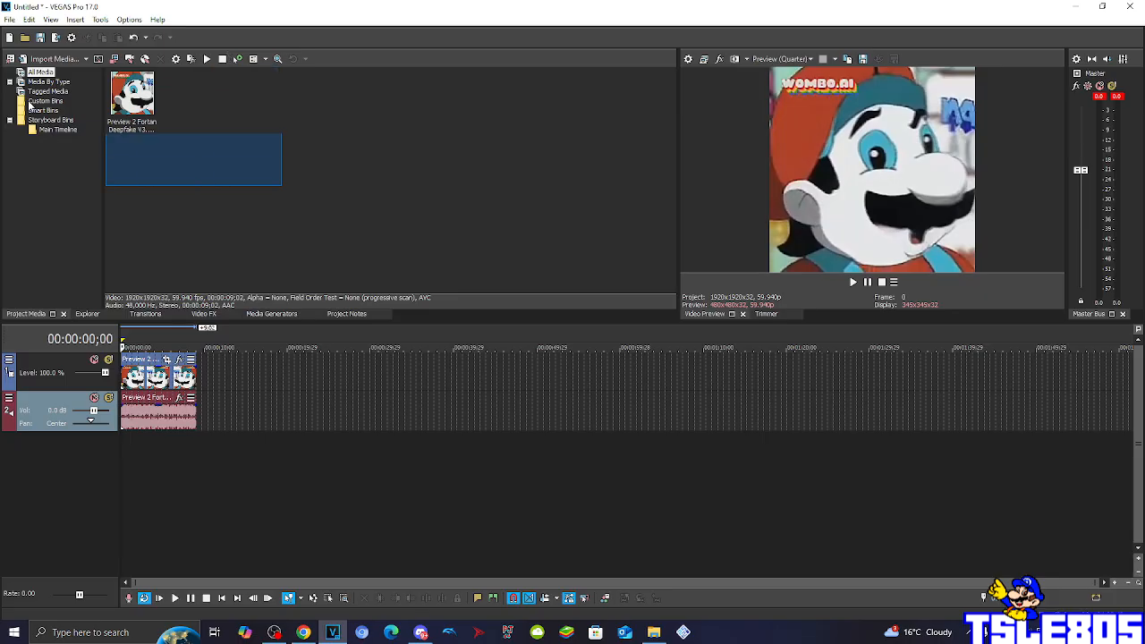
- Apply the Invert effect's Default preset to the Mario clip and close the Event FX window
{"action": "left_click", "coordinate": [293, 112]}
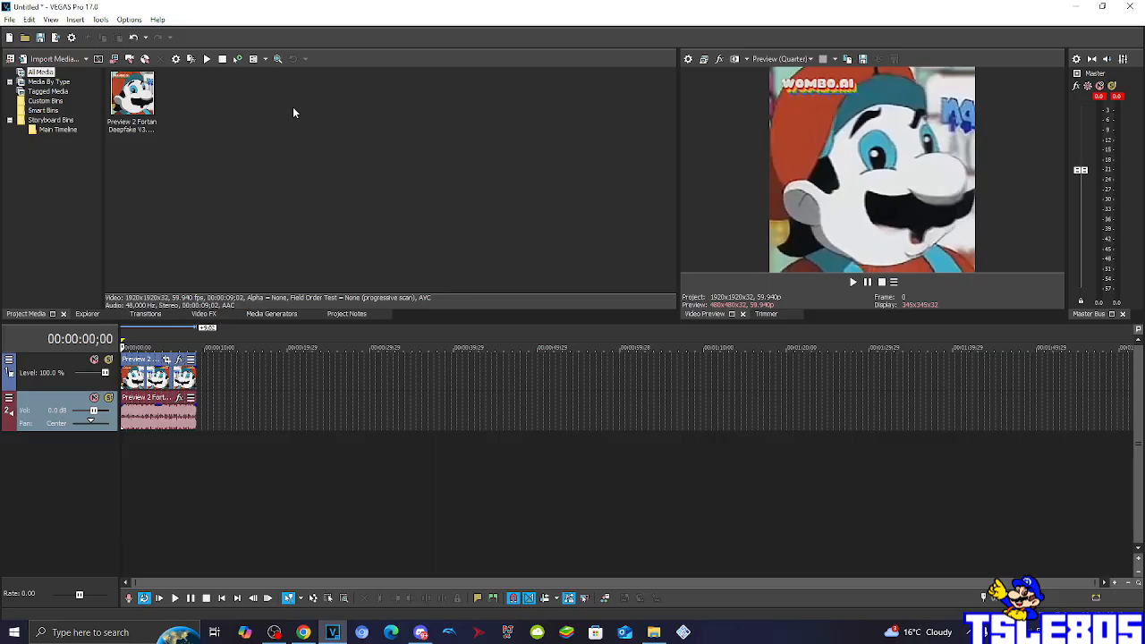
{"action": "left_click", "coordinate": [203, 313]}
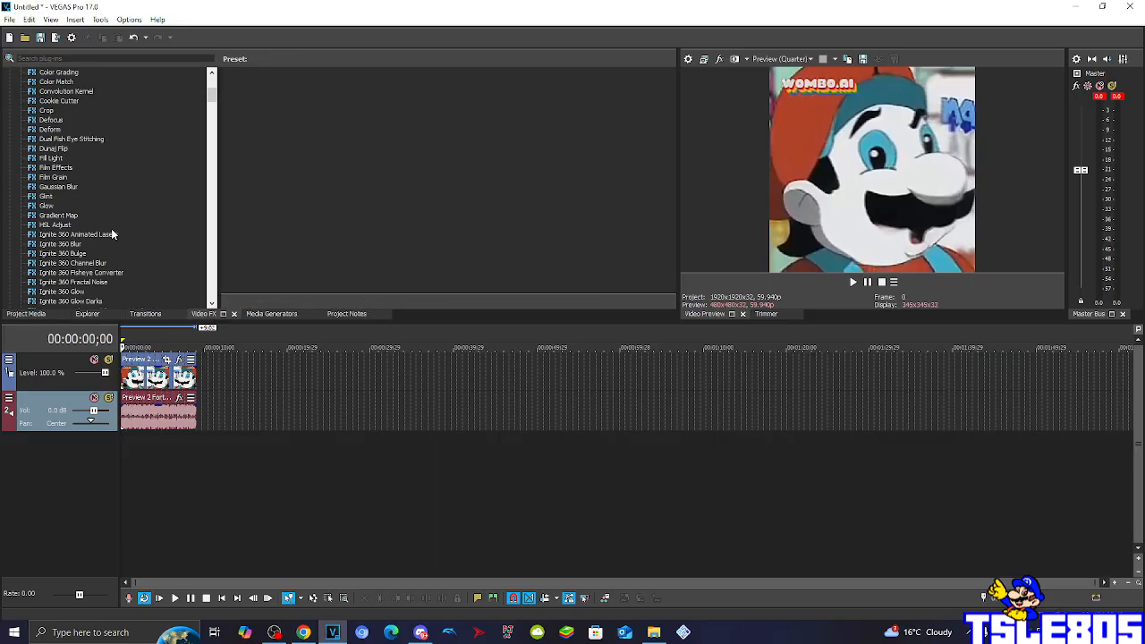
{"action": "scroll", "scroll_direction": "down", "scroll_amount": 3}
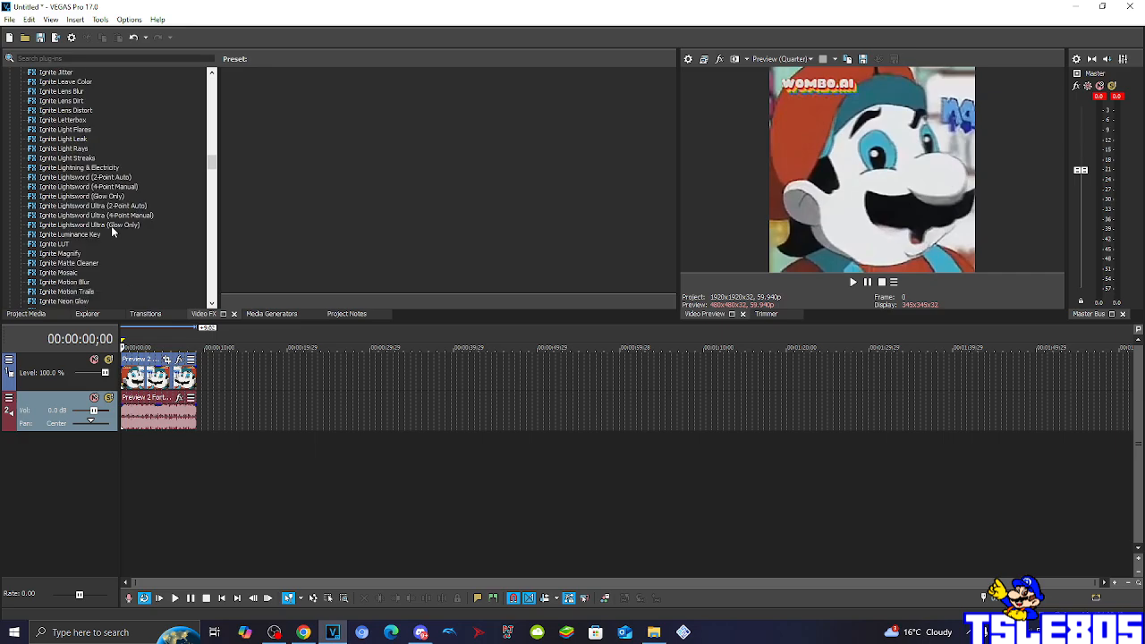
{"action": "scroll", "scroll_direction": "down", "scroll_amount": 3}
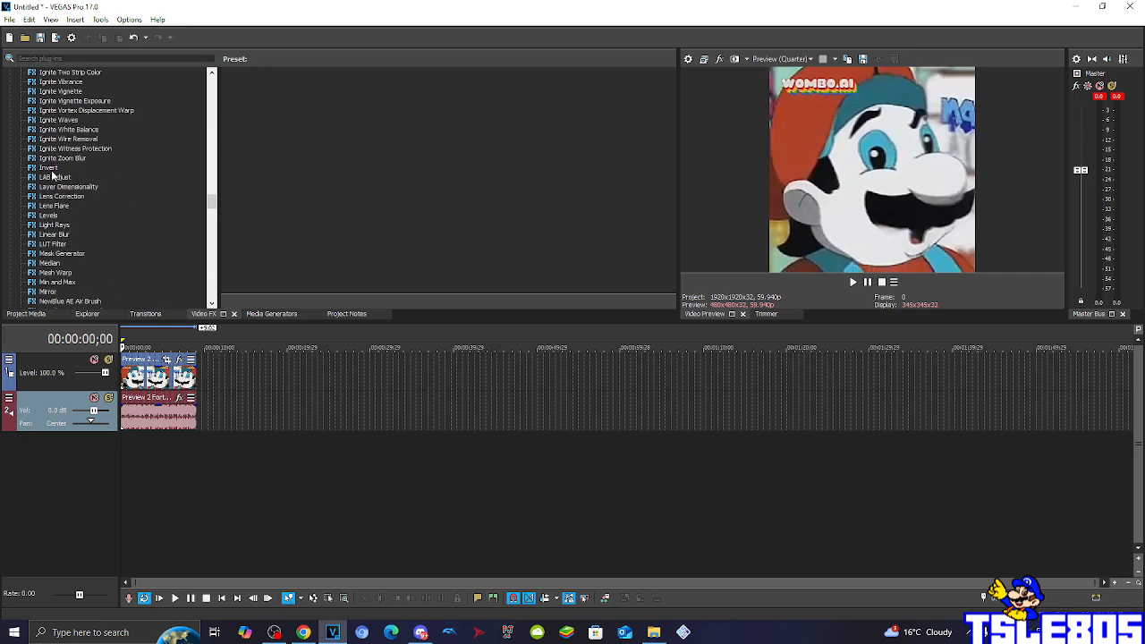
{"action": "left_click", "coordinate": [48, 167]}
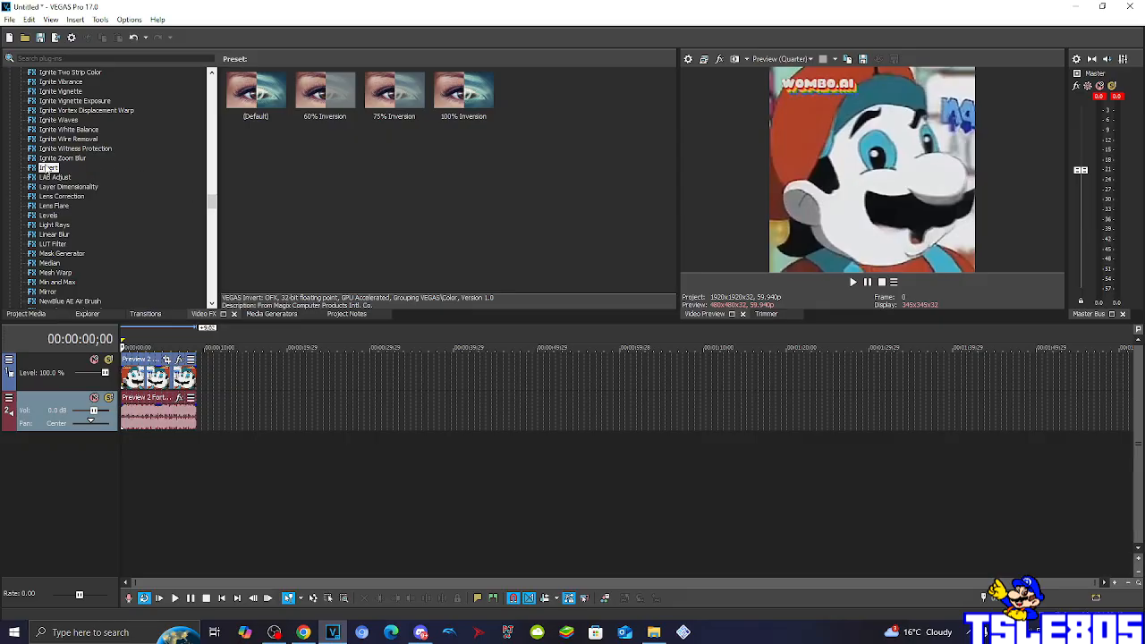
{"action": "left_click", "coordinate": [255, 89]}
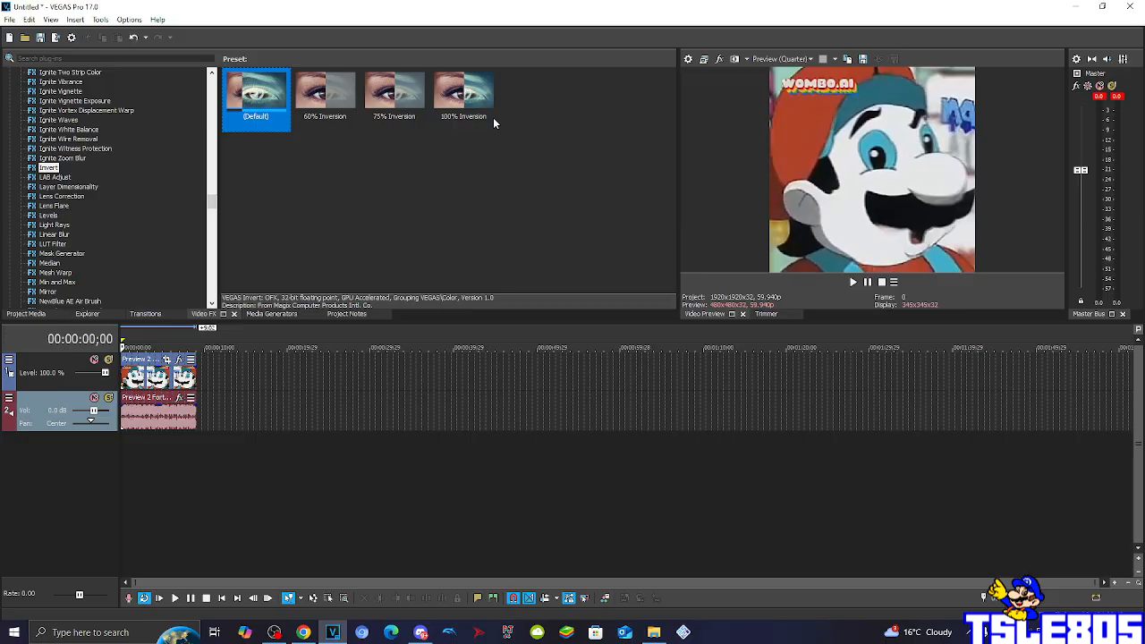
{"action": "left_click", "coordinate": [463, 92]}
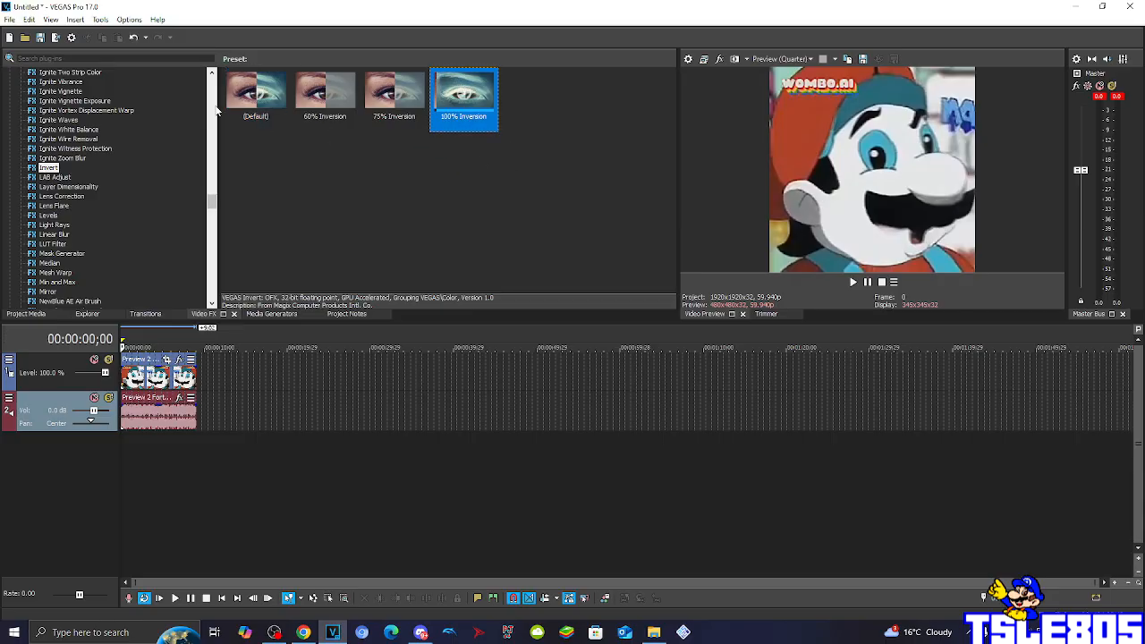
{"action": "left_click", "coordinate": [256, 89]}
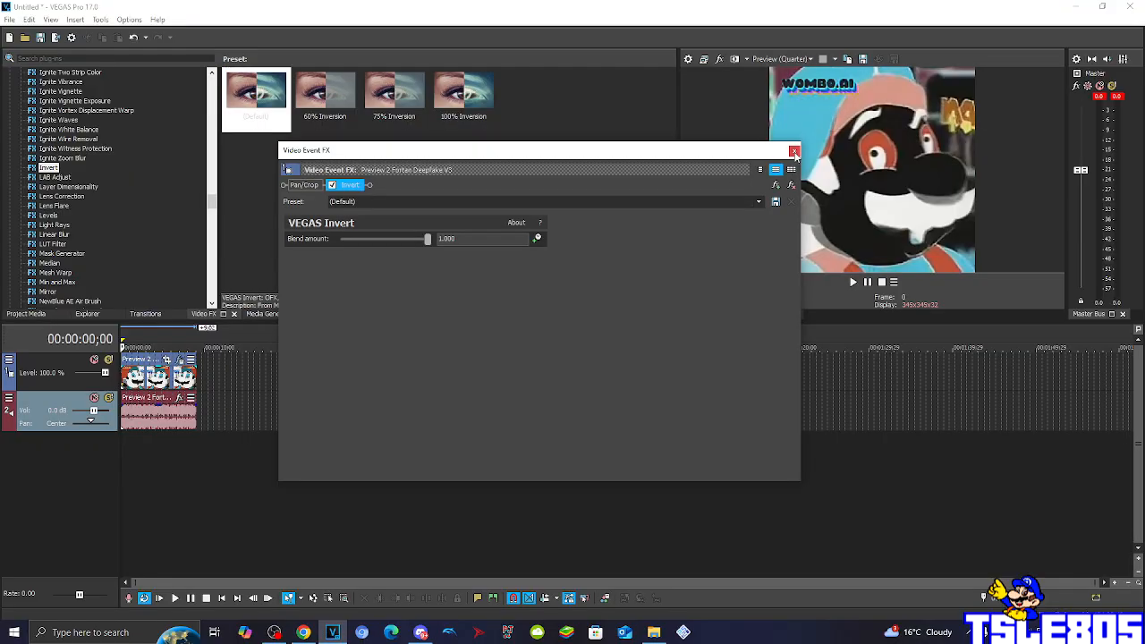
{"action": "left_click", "coordinate": [794, 150]}
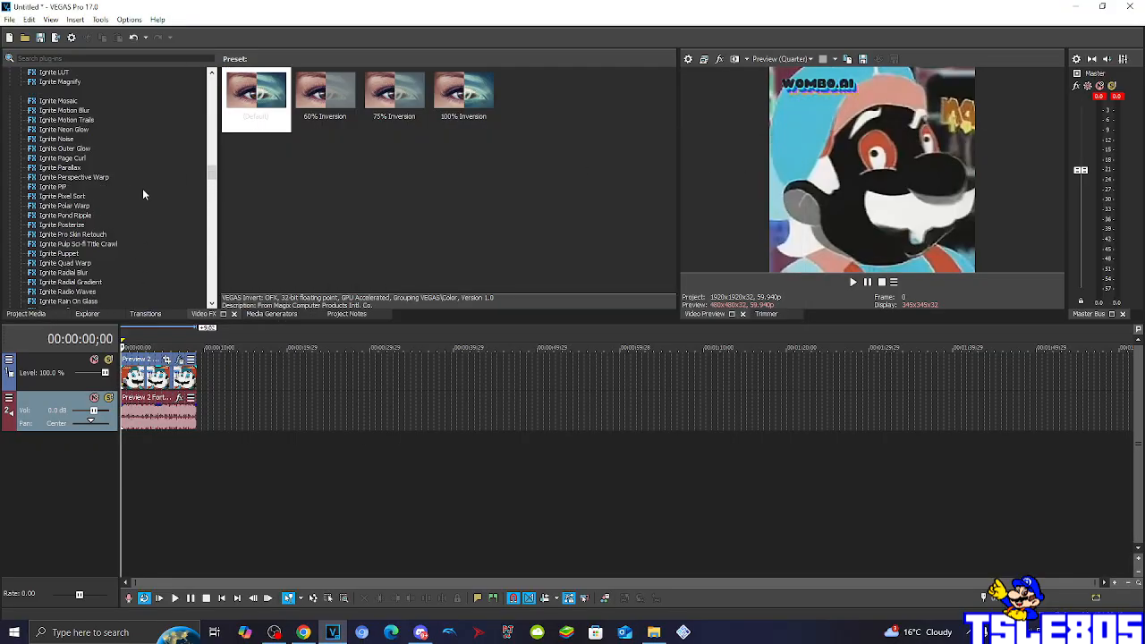
- Apply Channel Blend's Red Only preset to the clip after Invert, then close the FX window
{"action": "scroll", "scroll_direction": "up", "scroll_amount": 3}
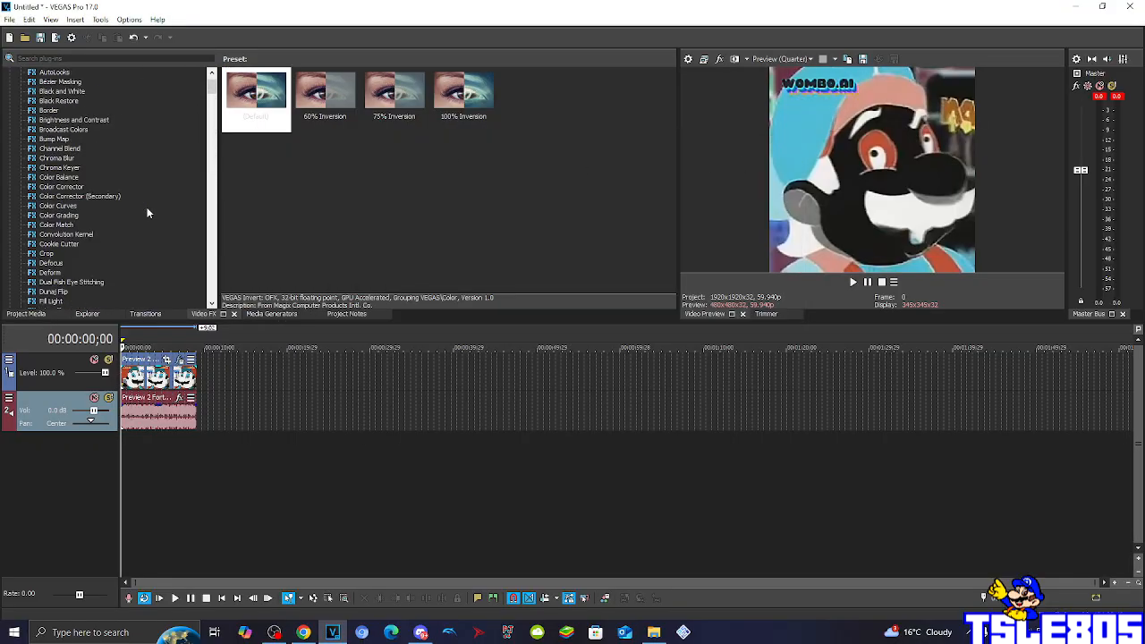
{"action": "left_click", "coordinate": [60, 177]}
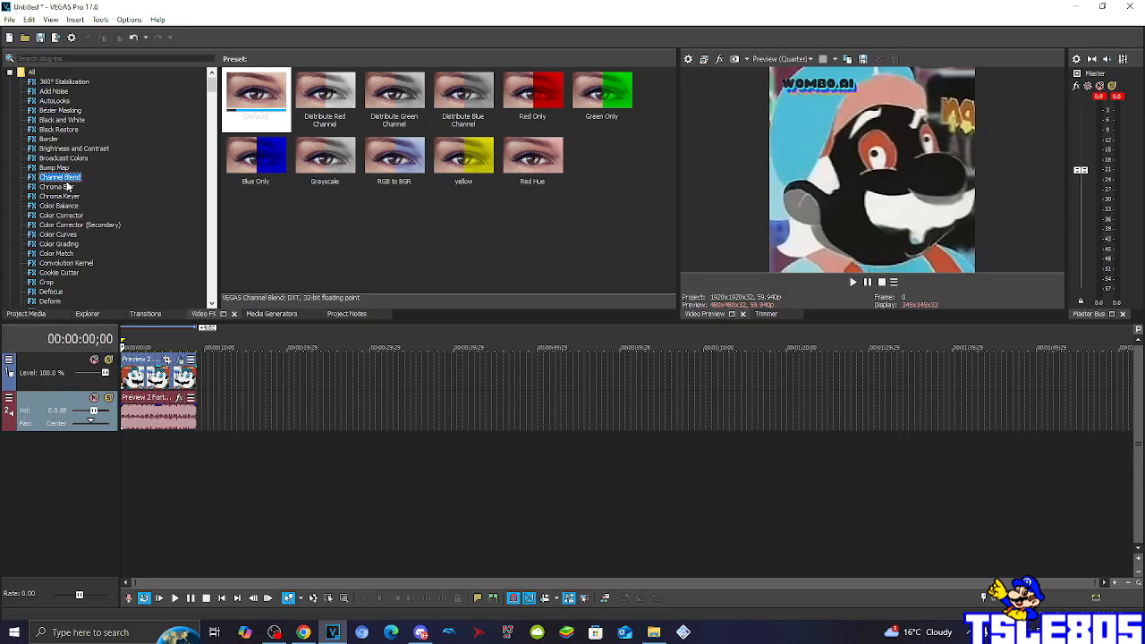
{"action": "left_click", "coordinate": [532, 96]}
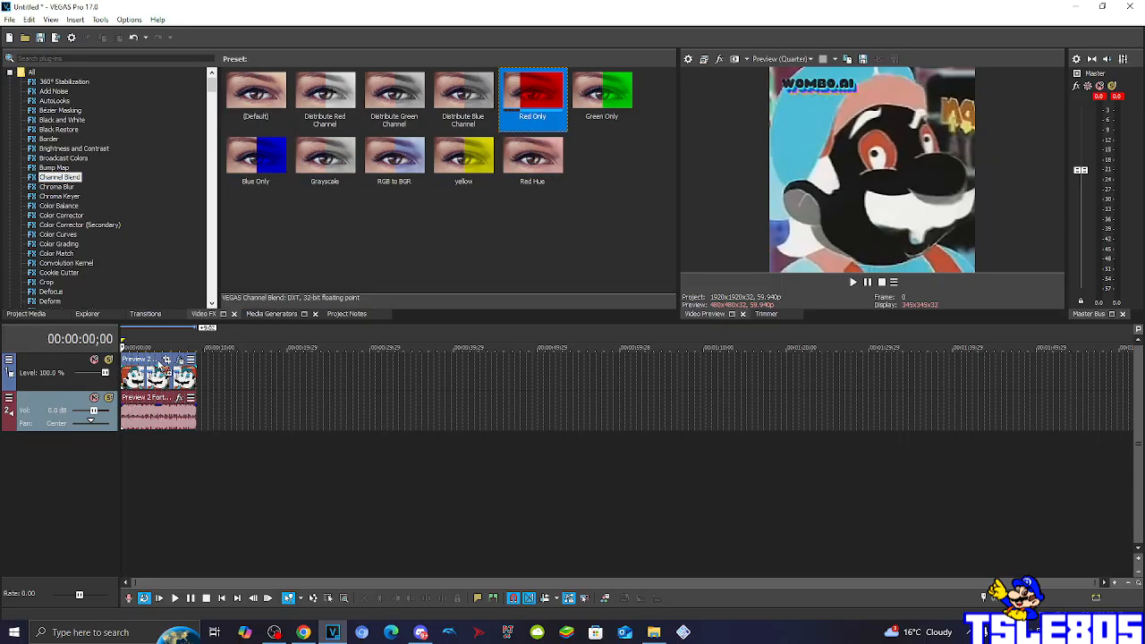
{"action": "double_click", "coordinate": [532, 94]}
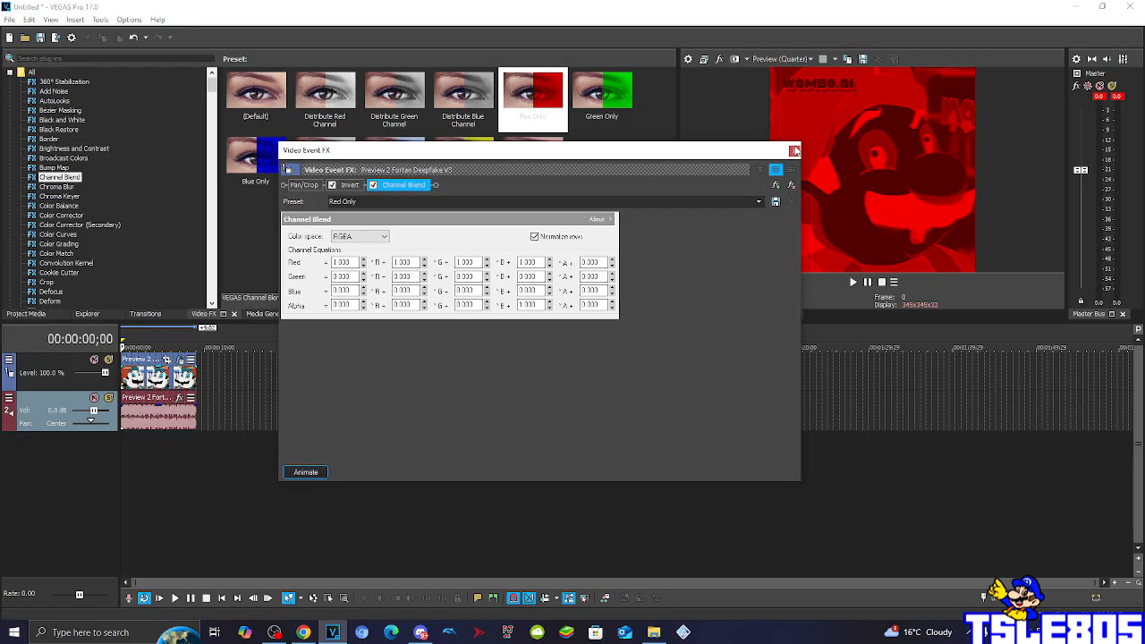
{"action": "left_click", "coordinate": [794, 150]}
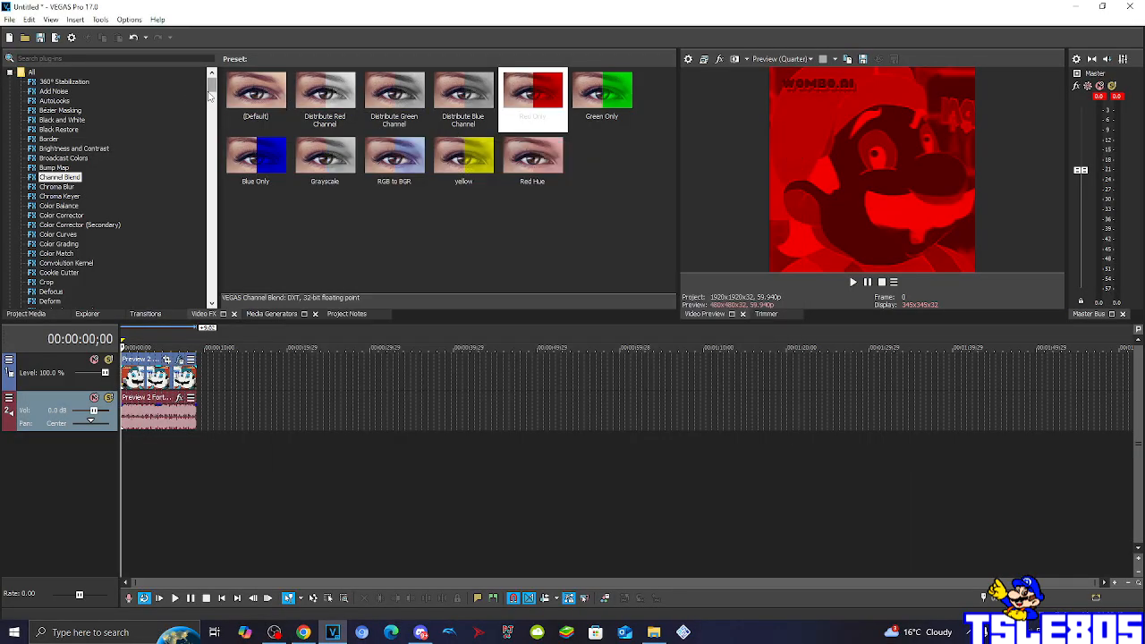
- Apply TV Simulator's Reset to None preset, with Line sync 0.75 and Vertical sync 0.5
{"action": "scroll", "scroll_direction": "down", "scroll_amount": 3}
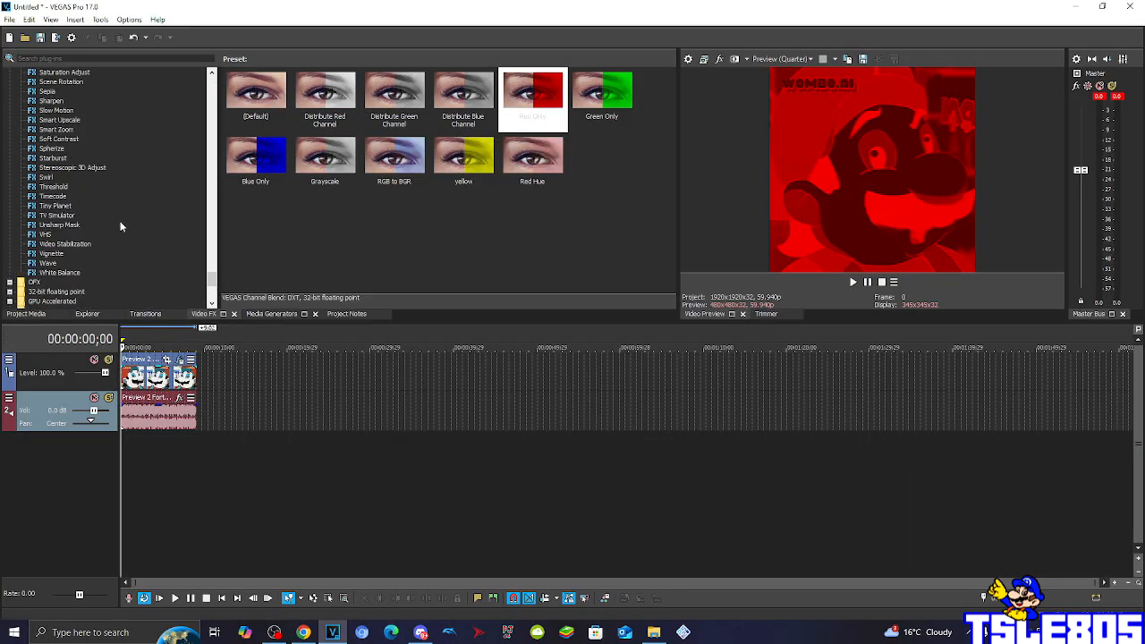
{"action": "scroll", "scroll_direction": "down", "scroll_amount": 3}
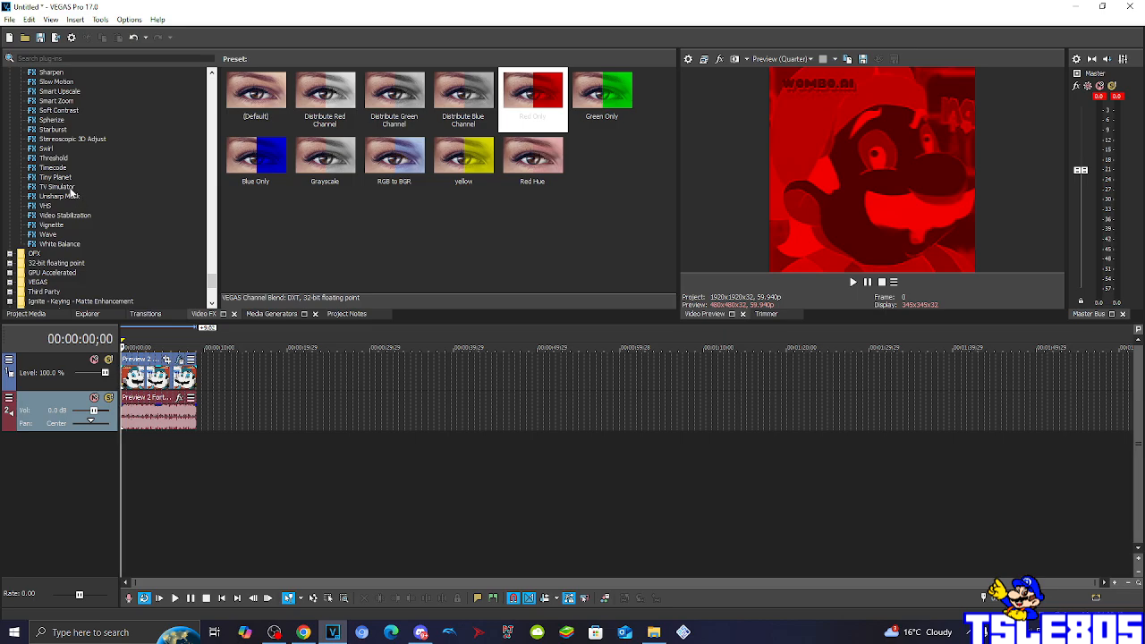
{"action": "left_click", "coordinate": [57, 186]}
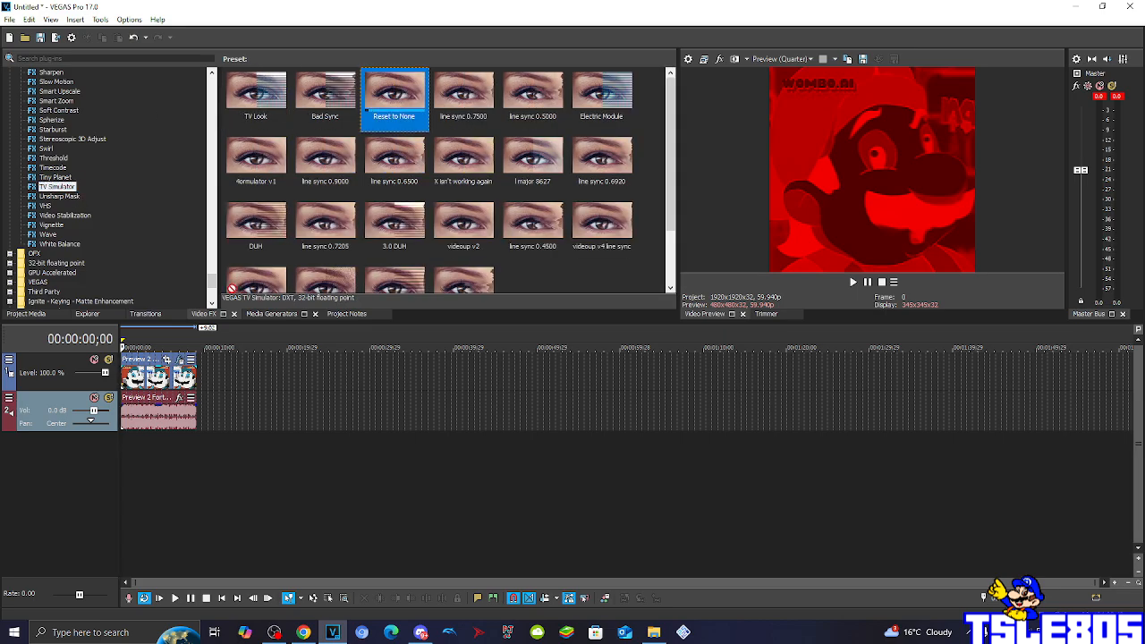
{"action": "double_click", "coordinate": [393, 90]}
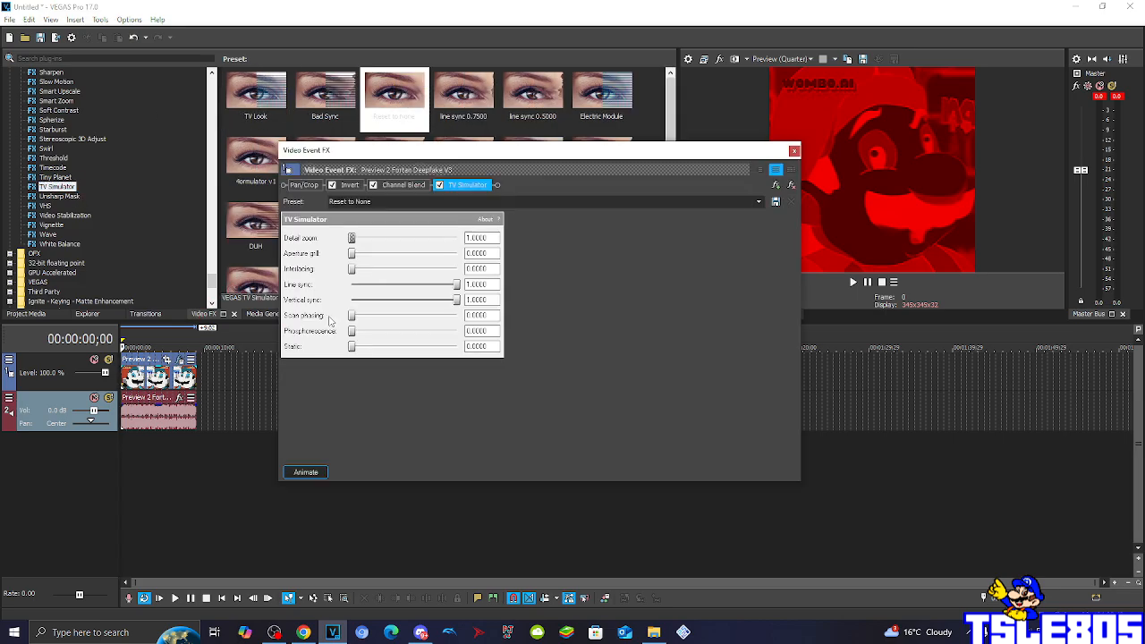
{"action": "mouse_move", "coordinate": [434, 275]}
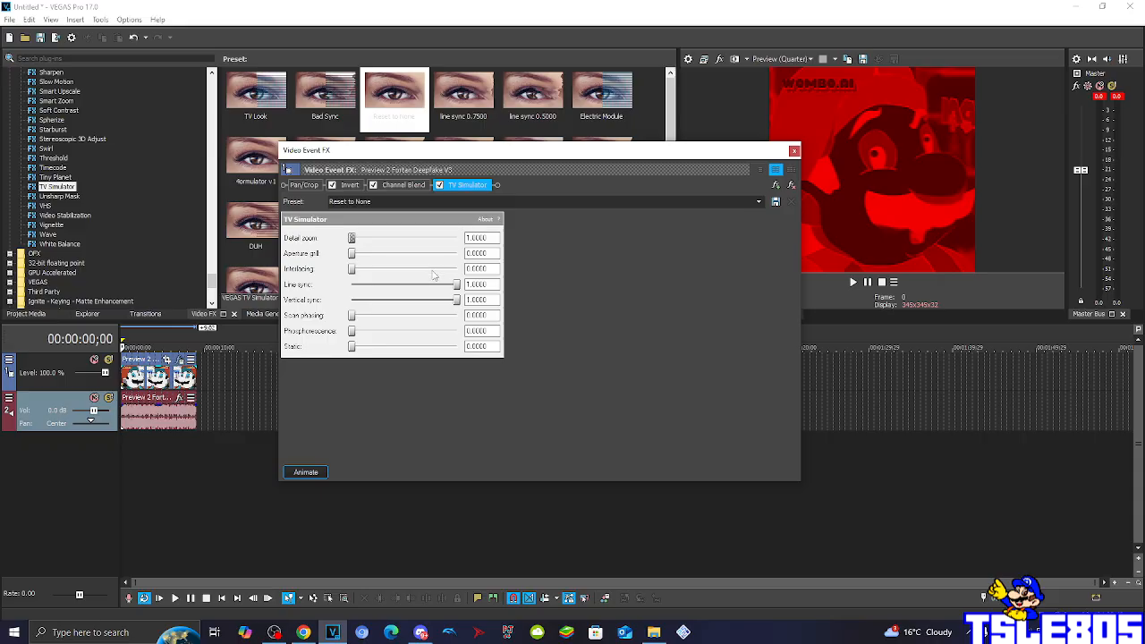
{"action": "triple_click", "coordinate": [481, 284]}
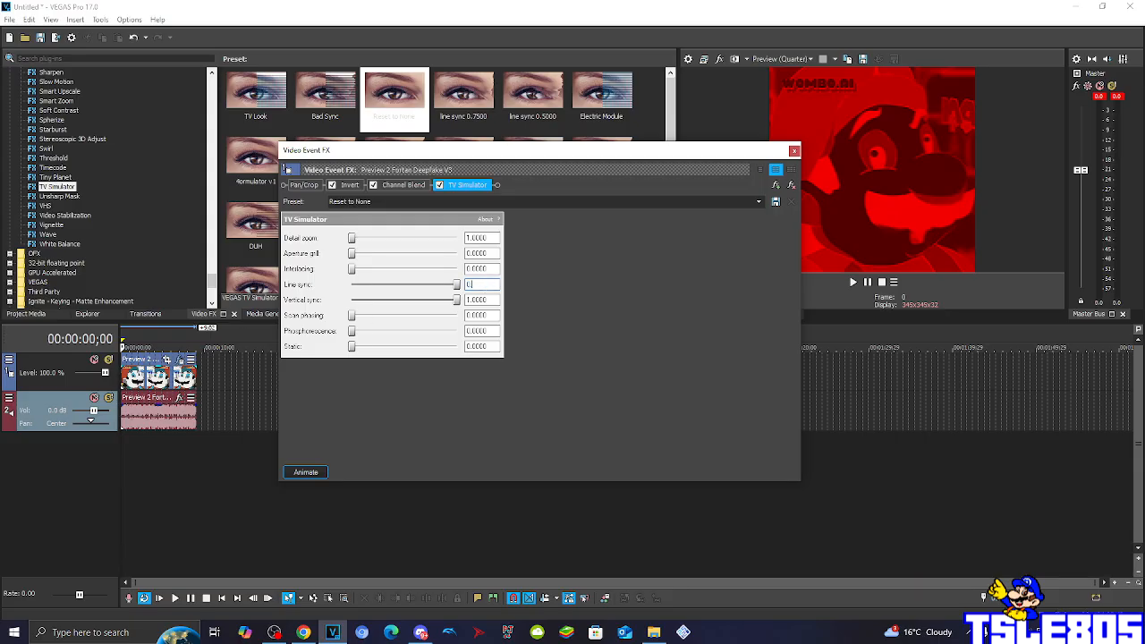
{"action": "type", "text": "0.7500"}
{"action": "left_click", "coordinate": [545, 201]}
{"action": "type", "text": "x major"}
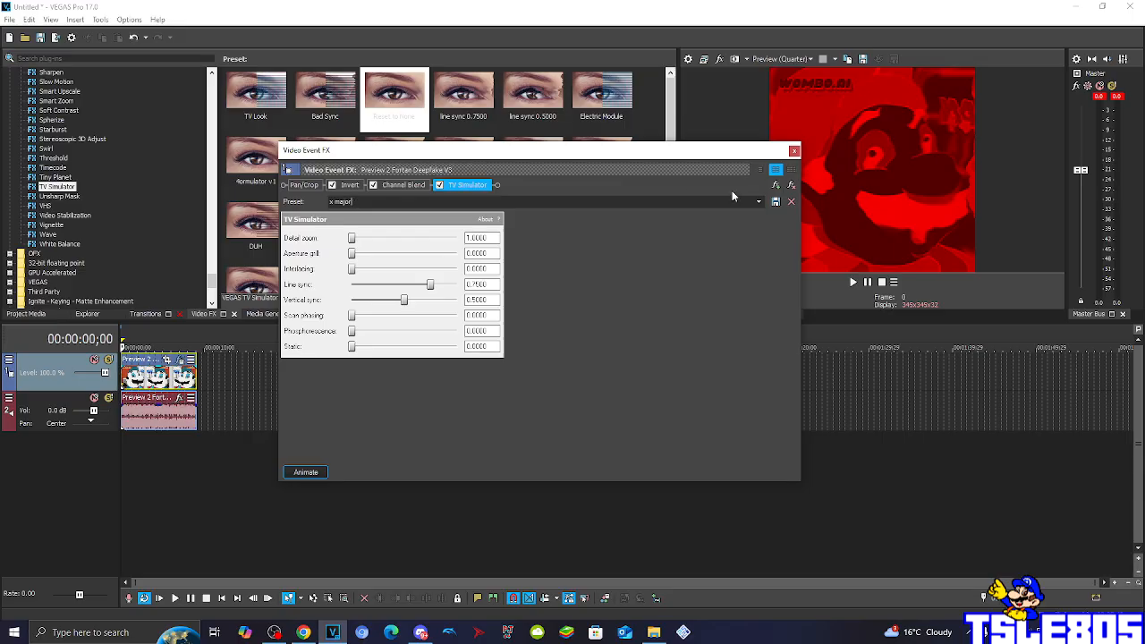
{"action": "left_click", "coordinate": [791, 201]}
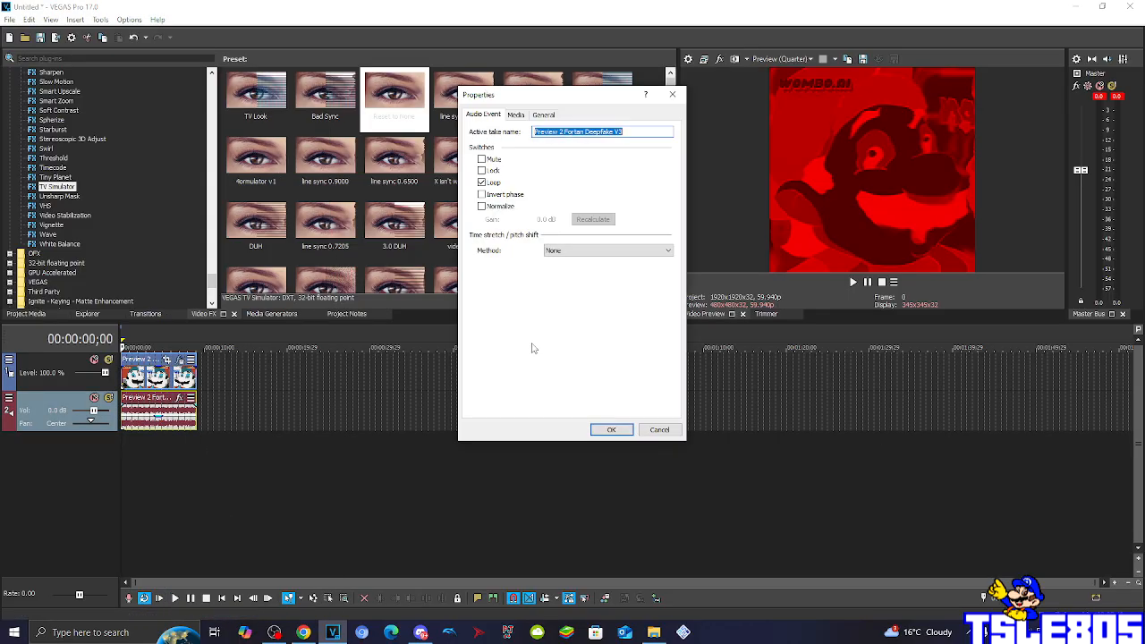
- Set the audio event's time stretch method to élastique (Pro) and duplicate the audio onto a new track
{"action": "left_click", "coordinate": [667, 249]}
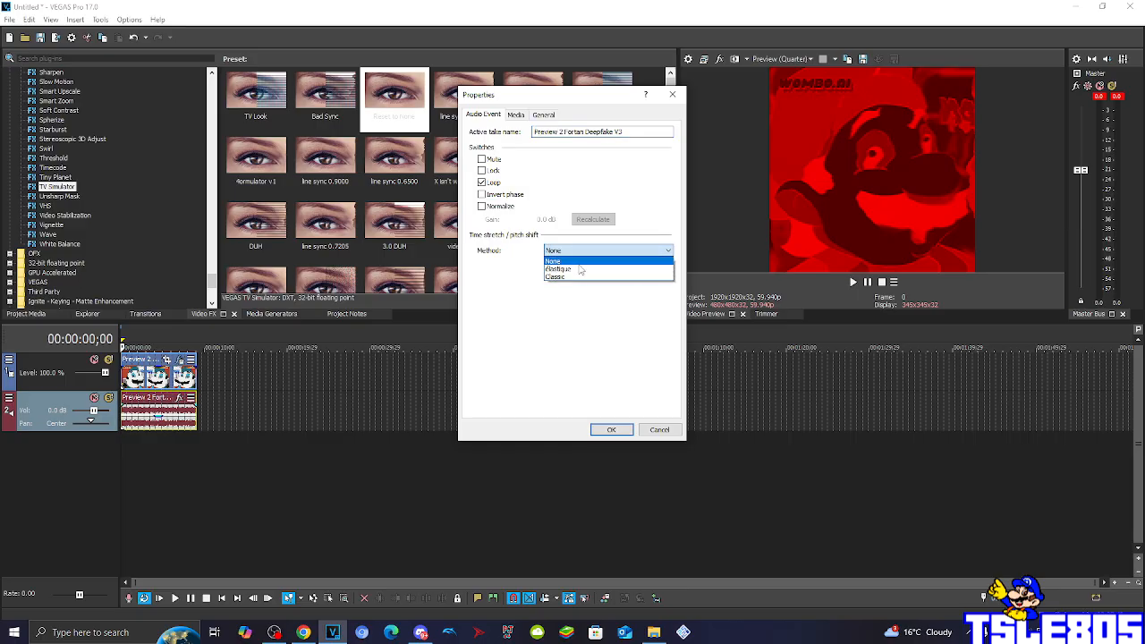
{"action": "left_click", "coordinate": [557, 268]}
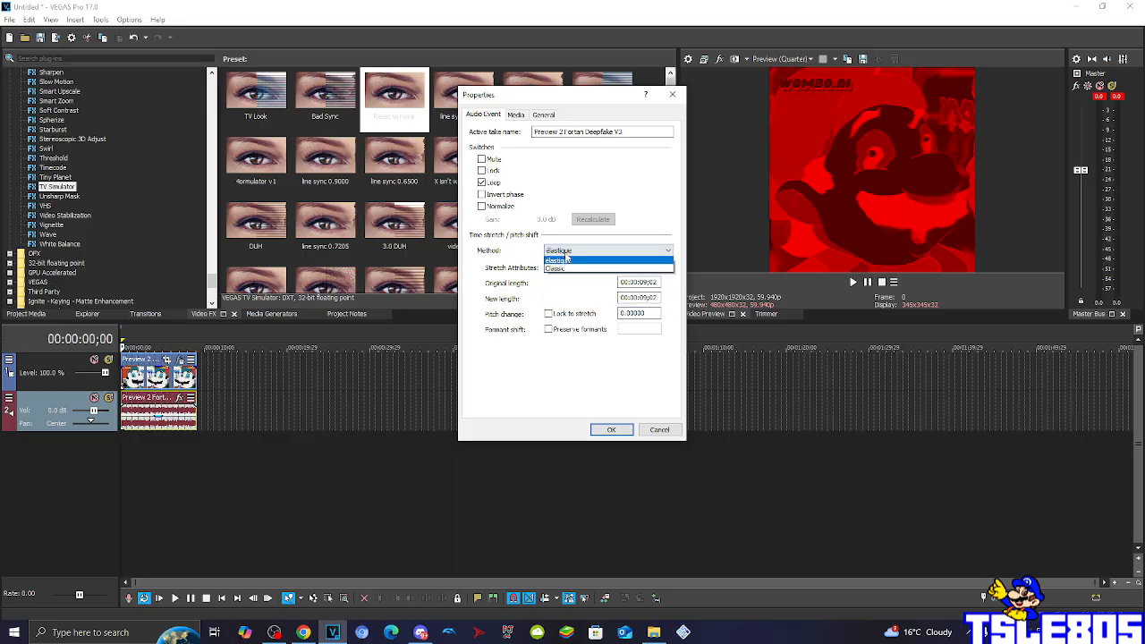
{"action": "left_click", "coordinate": [556, 267]}
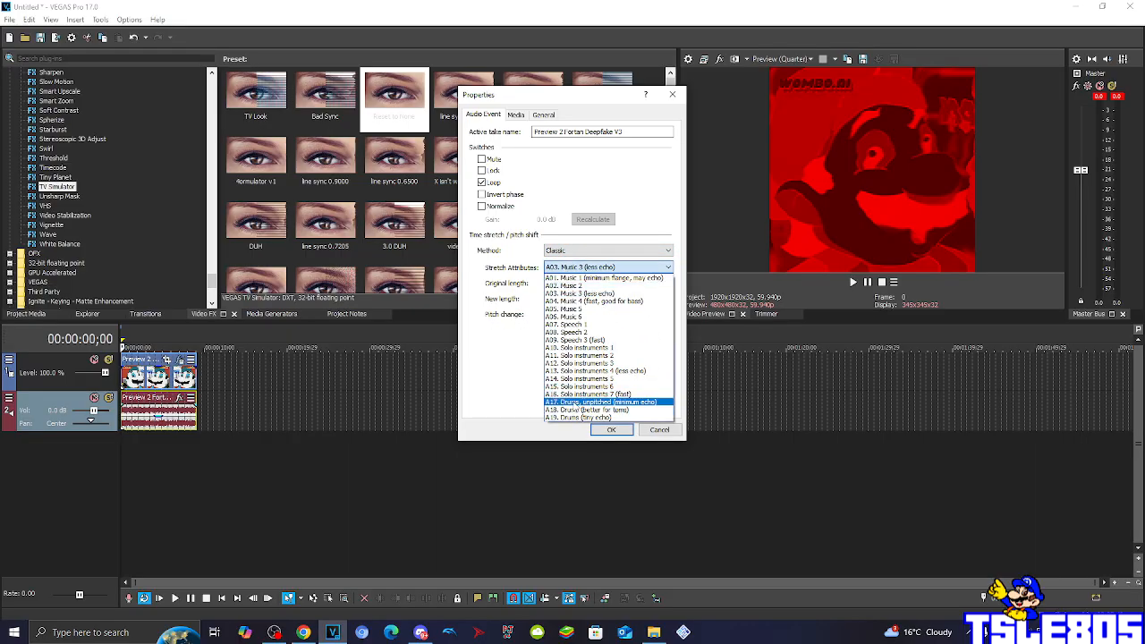
{"action": "left_click", "coordinate": [603, 401]}
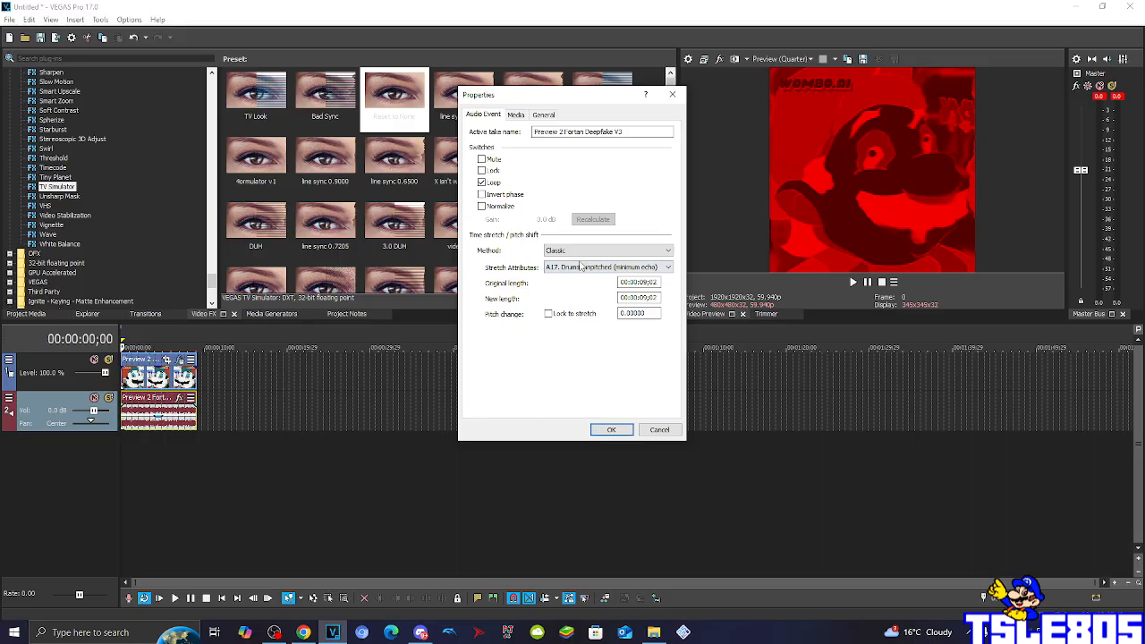
{"action": "left_click", "coordinate": [607, 249]}
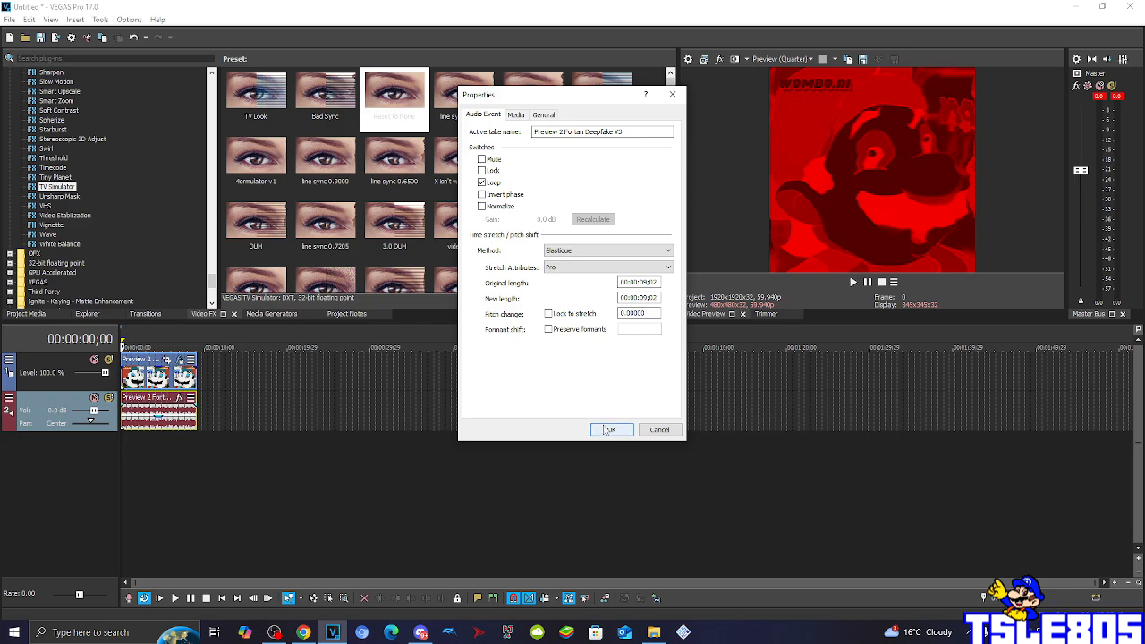
{"action": "left_click", "coordinate": [611, 429]}
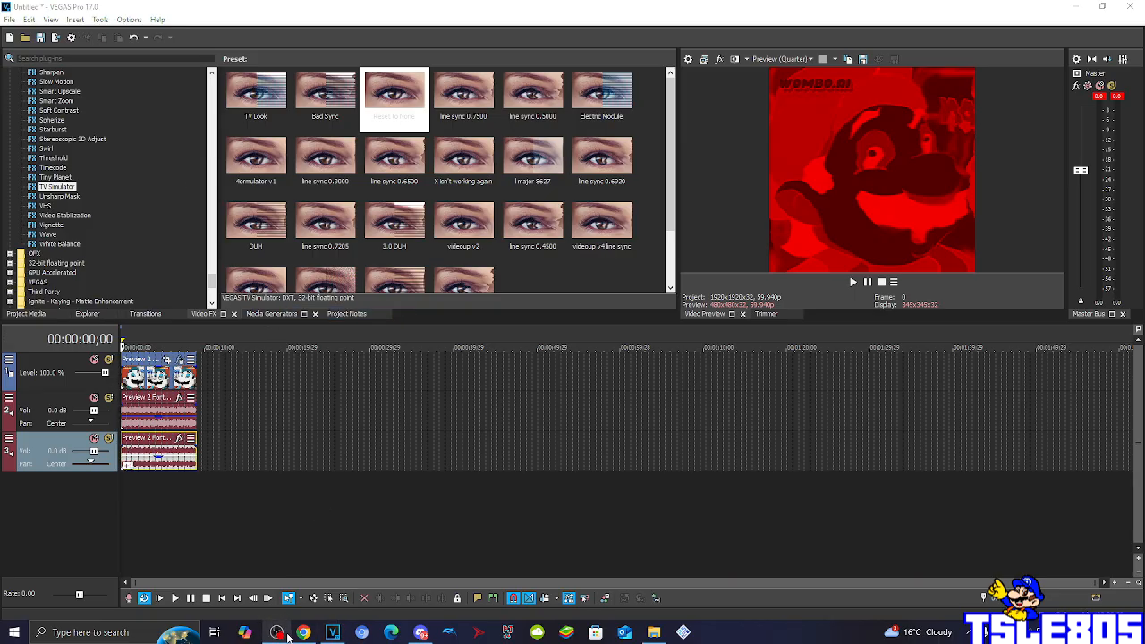
{"action": "left_click", "coordinate": [274, 632]}
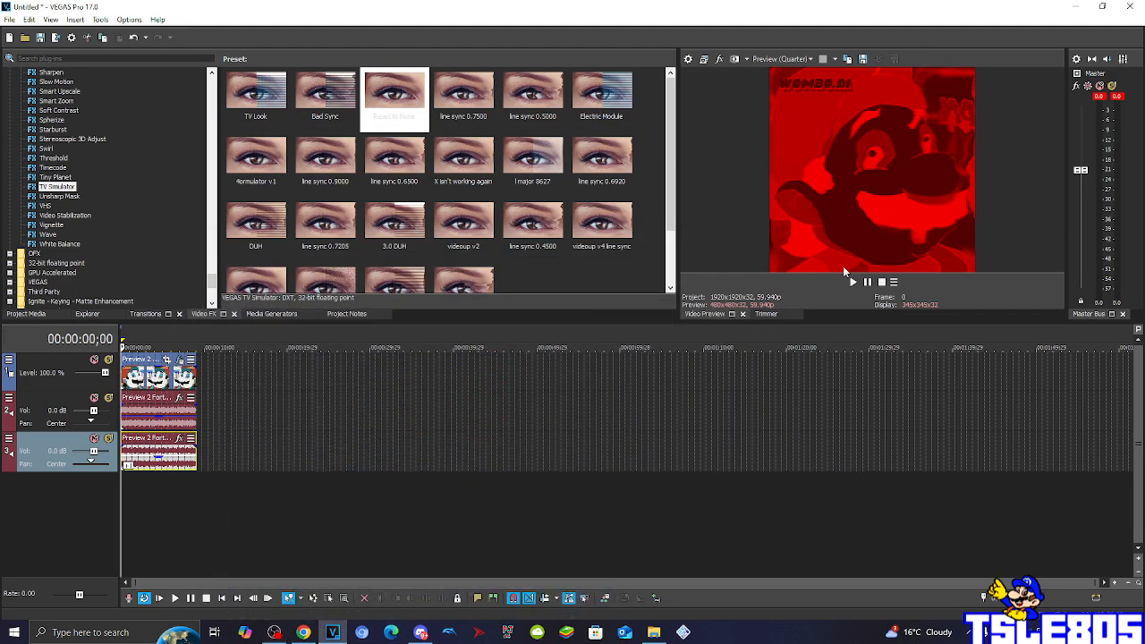
- Play the project in the Video Preview, then stop playback
{"action": "left_click", "coordinate": [852, 281]}
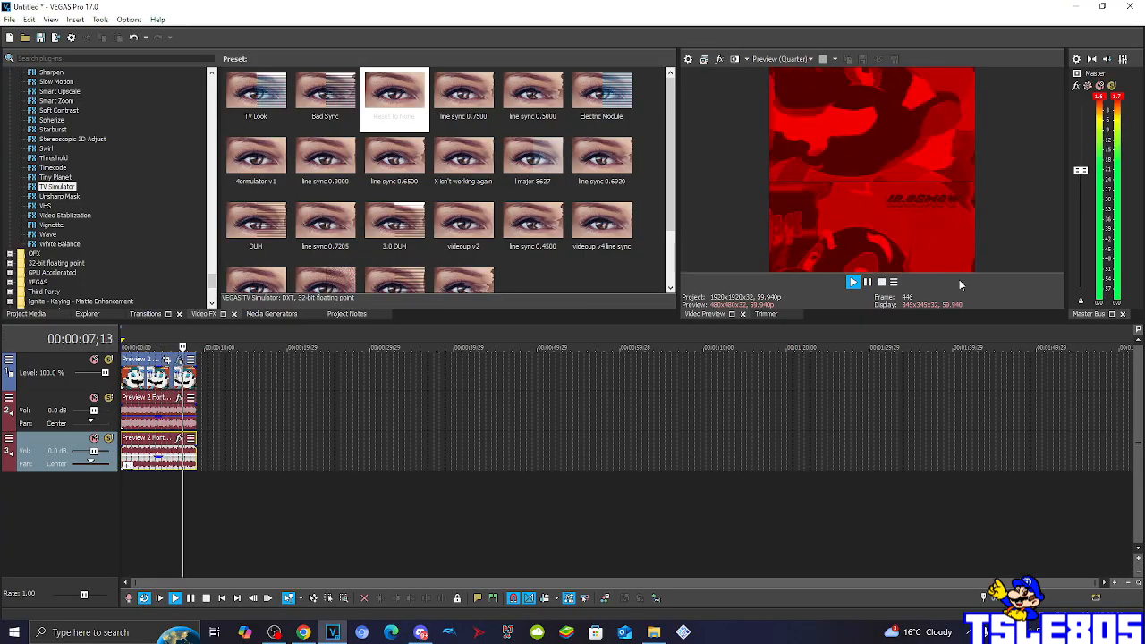
{"action": "left_click", "coordinate": [852, 281]}
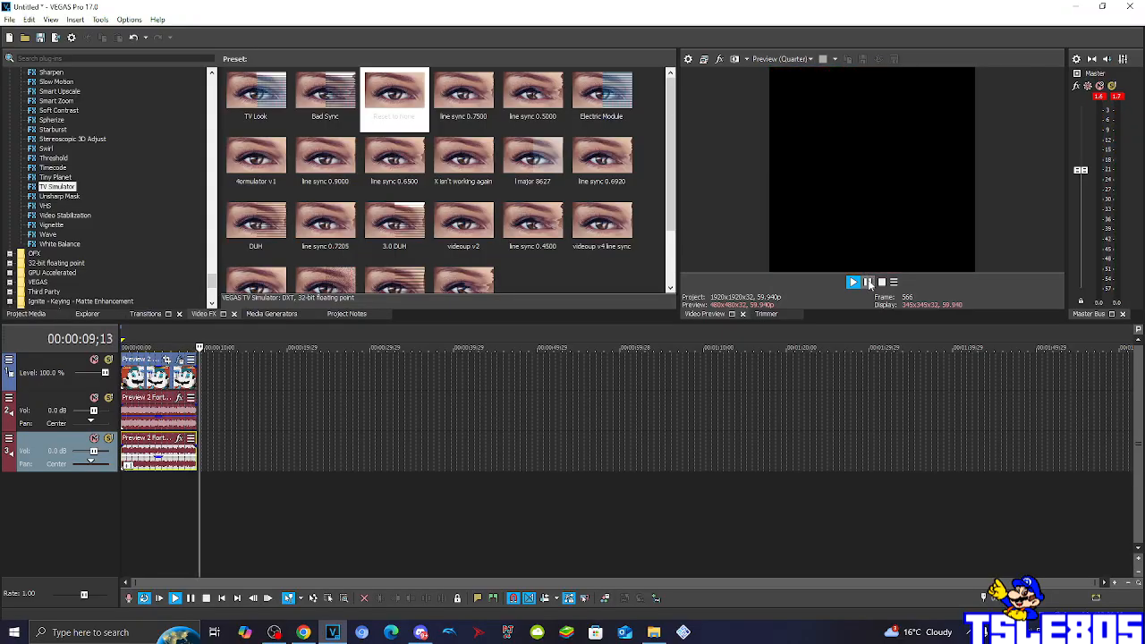